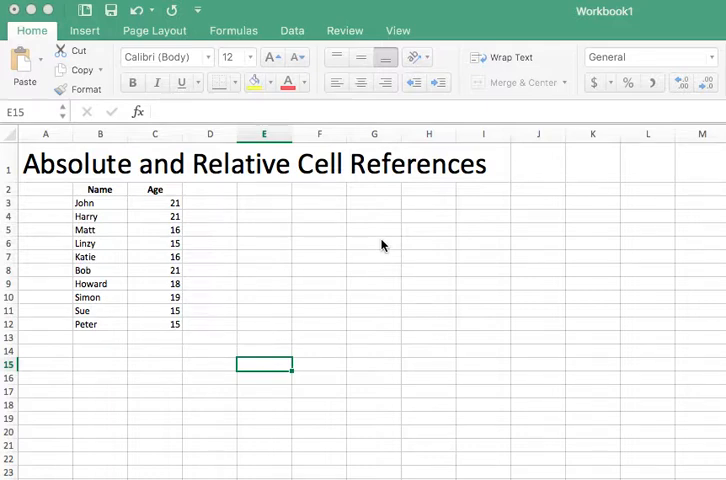
pyautogui.moveTo(316, 232)
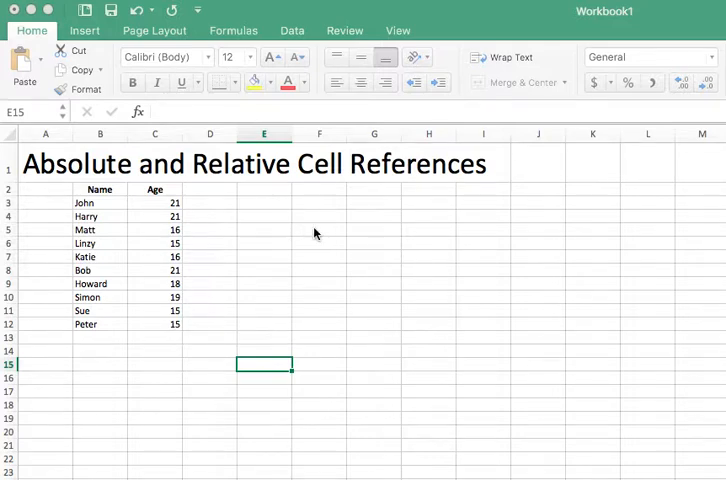
pyautogui.moveTo(56, 316)
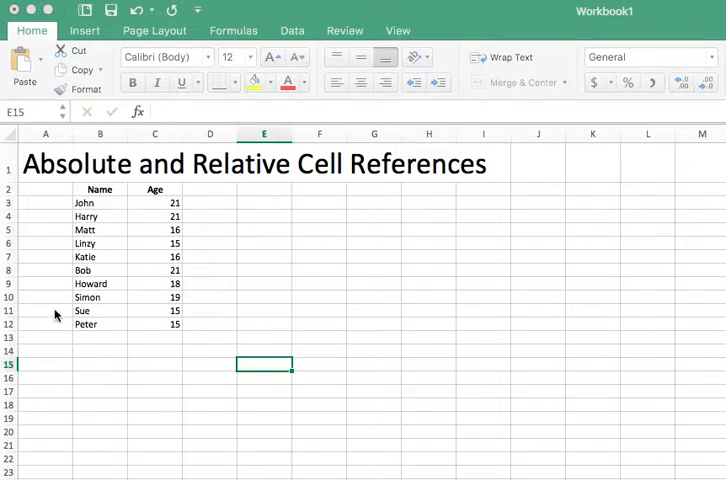
pyautogui.moveTo(98, 310)
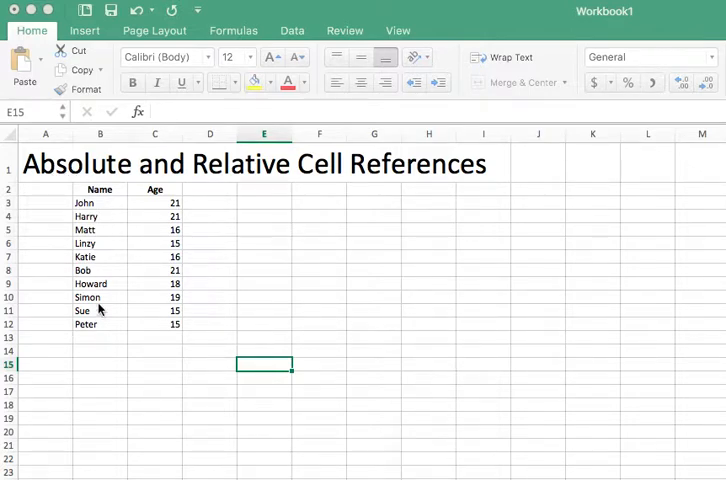
pyautogui.moveTo(182, 340)
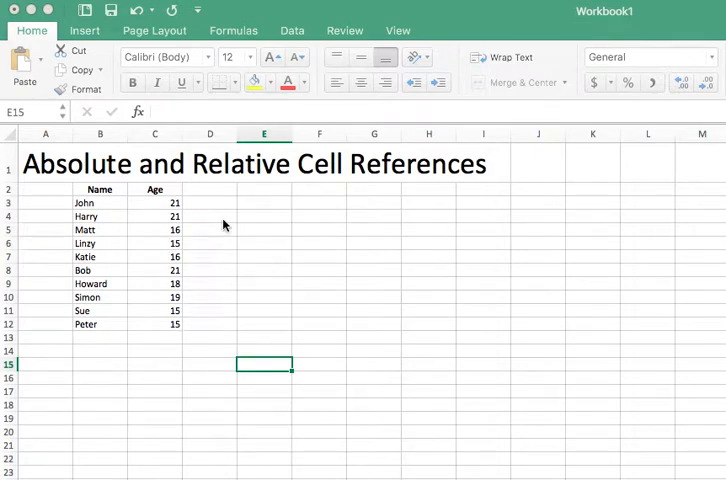
pyautogui.moveTo(224, 210)
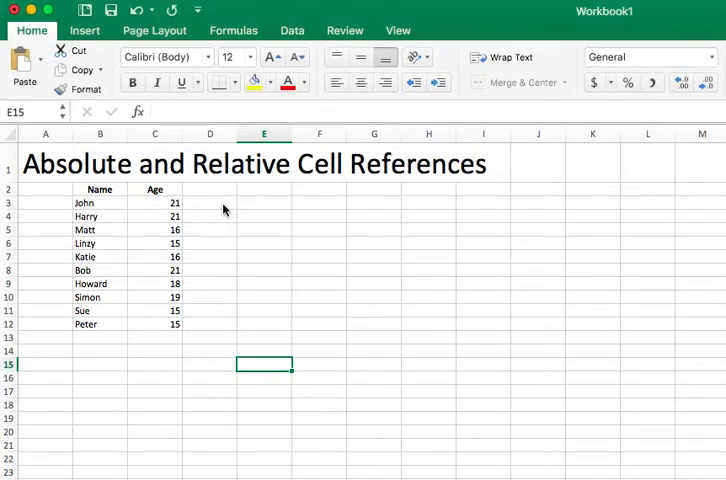
# Step: Enter =C3 in D3 so it repeats John's age of 21
pyautogui.click(210, 204)
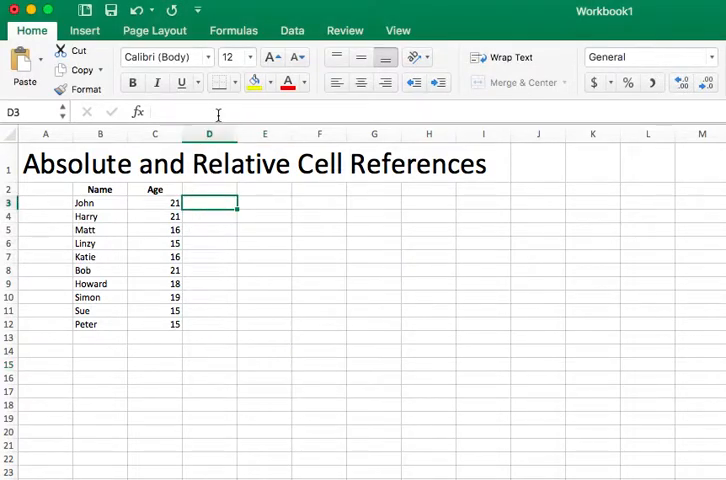
pyautogui.write('=')
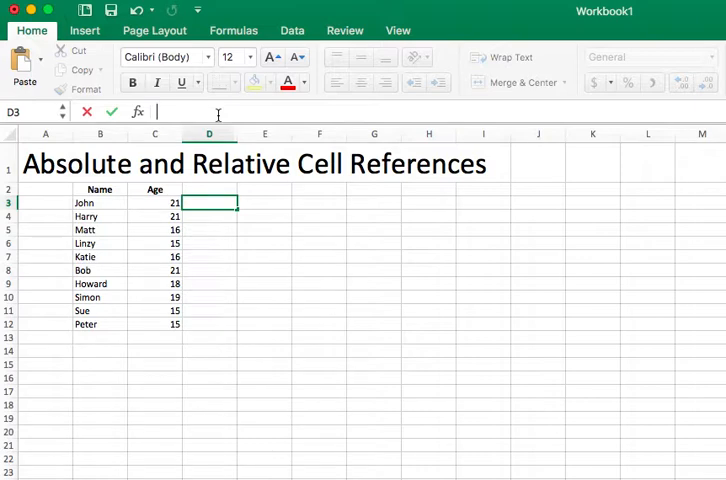
pyautogui.write('C3')
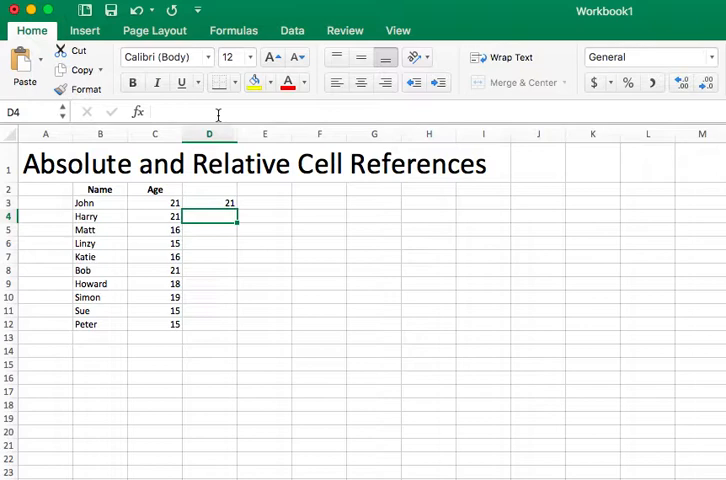
pyautogui.click(210, 204)
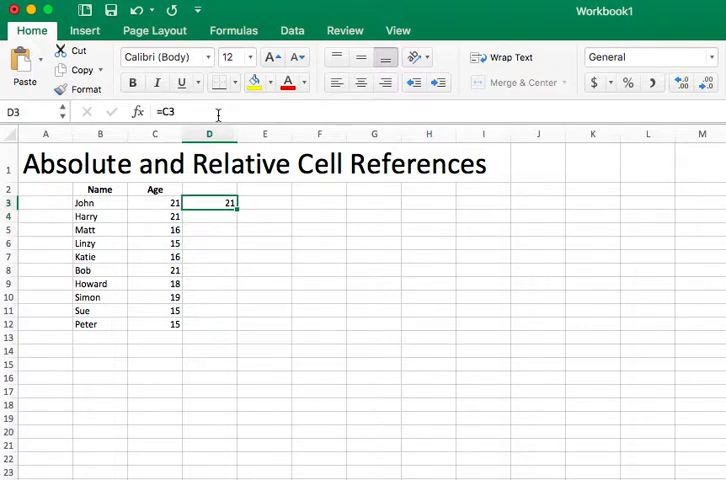
pyautogui.click(154, 202)
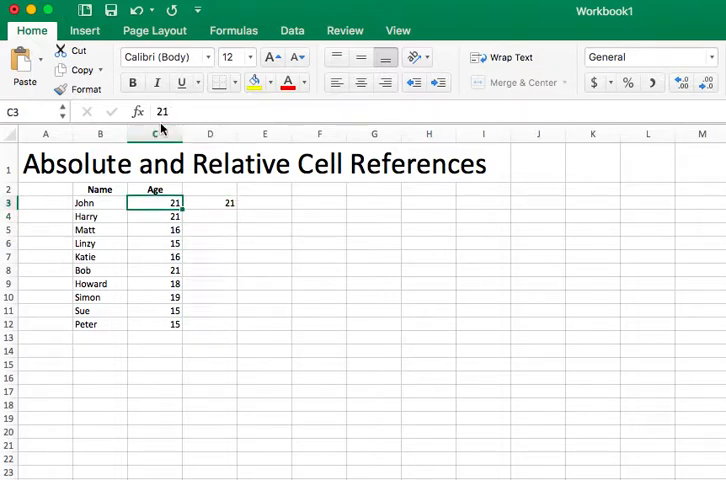
pyautogui.moveTo(200, 204)
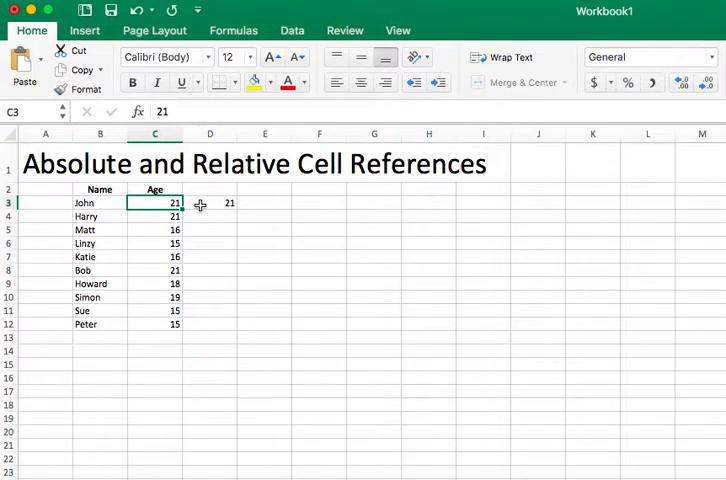
pyautogui.click(210, 204)
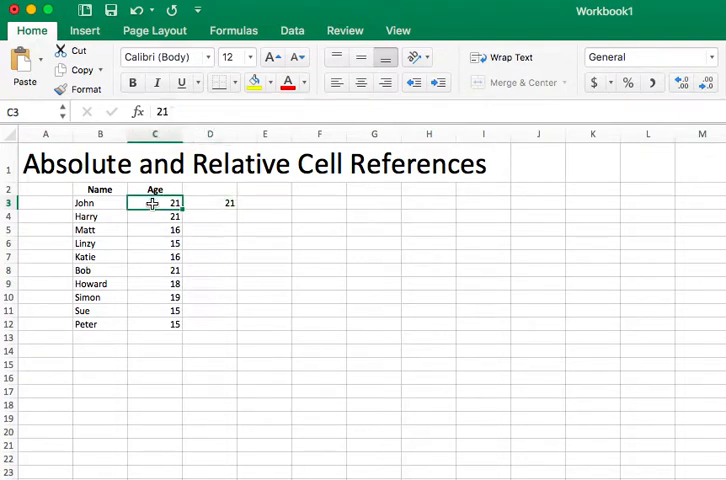
pyautogui.write('48')
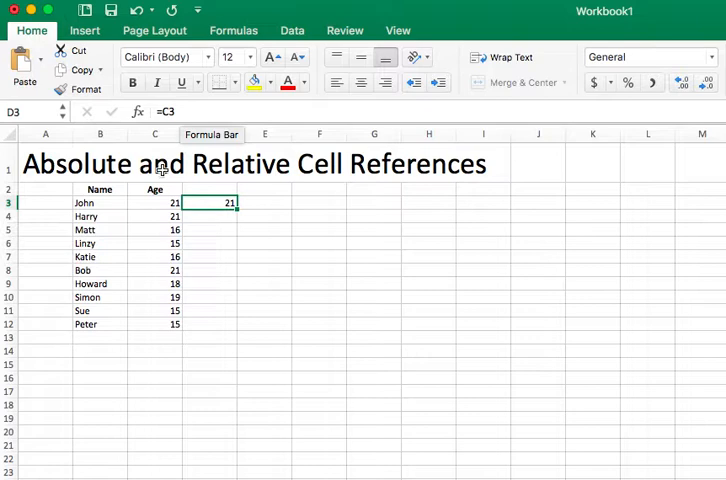
pyautogui.moveTo(238, 212)
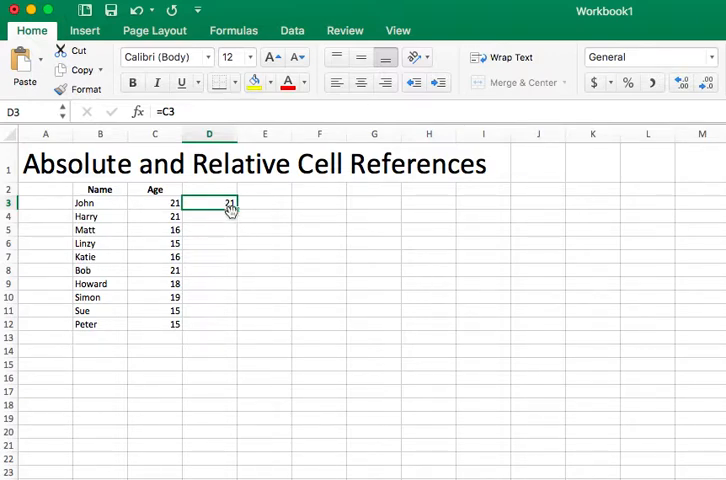
pyautogui.moveTo(238, 218)
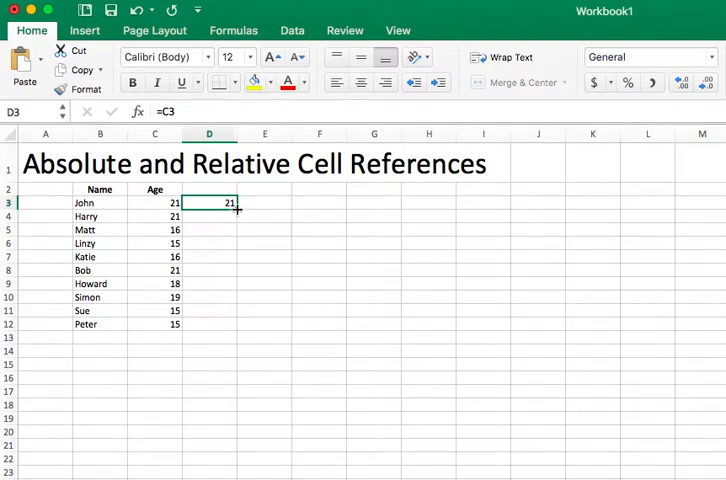
# Step: Fill the =C3 formula from D3 down through D12
pyautogui.moveTo(236, 204); pyautogui.dragTo(236, 332)
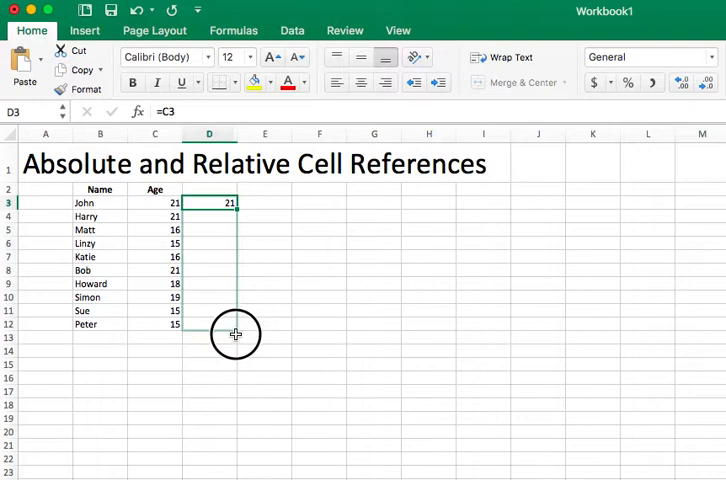
pyautogui.moveTo(210, 204); pyautogui.dragTo(210, 324)
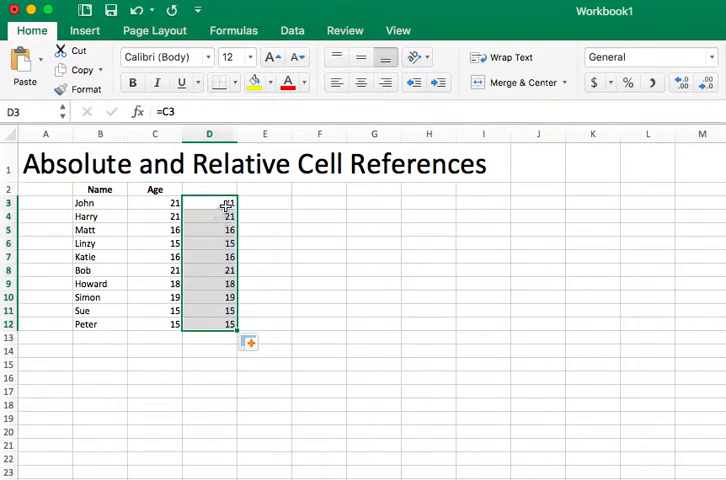
# Step: Check several filled cells (D5, D12, D7) for their row-relative formulas, then return to D3
pyautogui.click(210, 204)
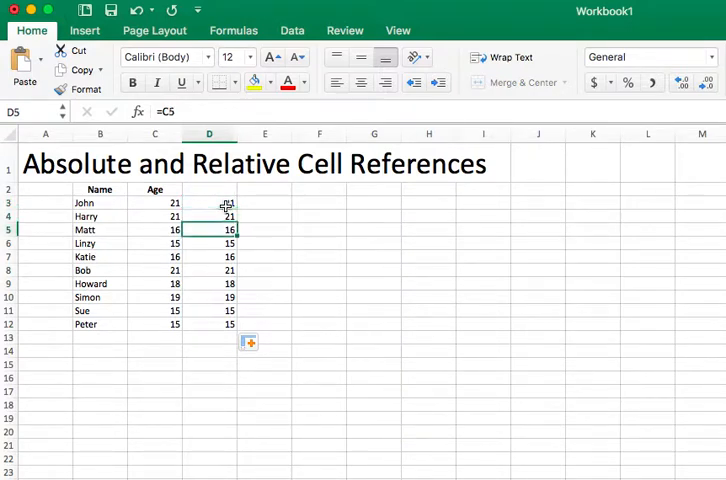
pyautogui.click(210, 284)
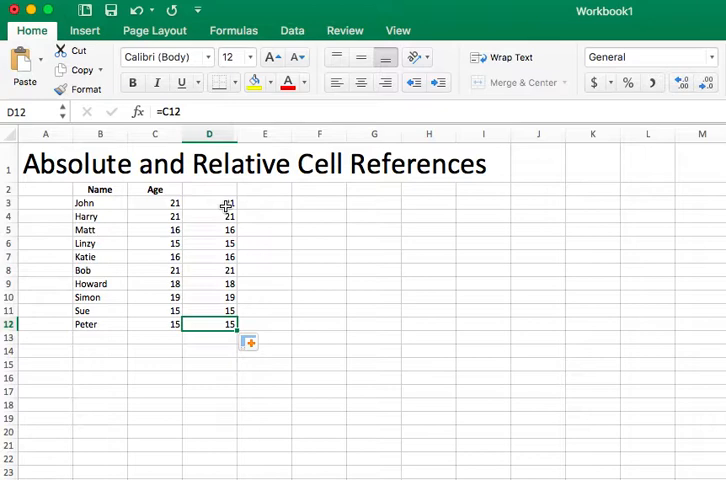
pyautogui.click(210, 270)
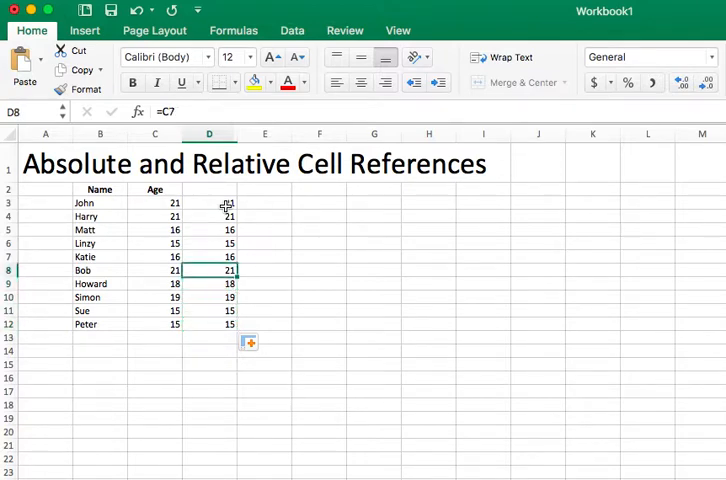
pyautogui.click(210, 204)
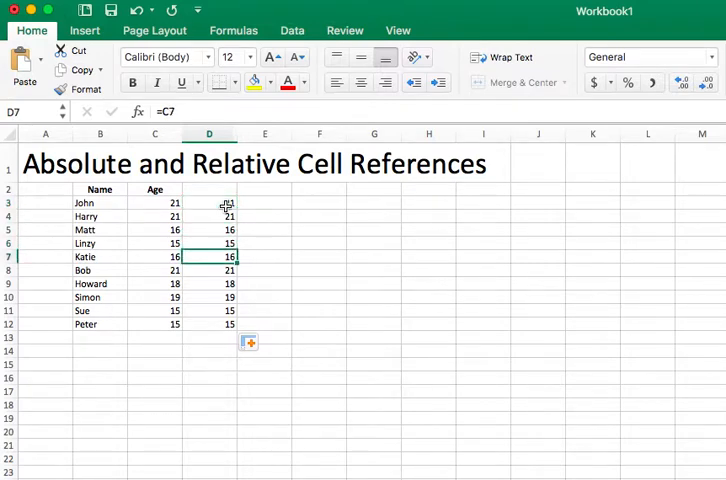
pyautogui.click(210, 204)
pyautogui.write('=')
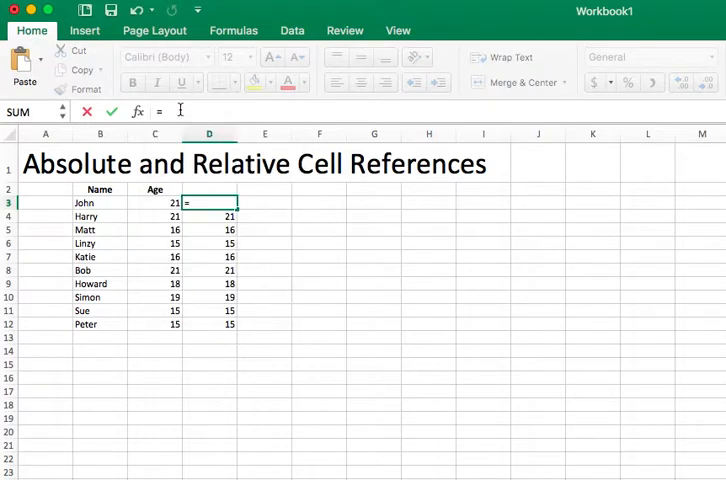
# Step: Rewrite D3 as the birth-year formula =2017-C3
pyautogui.write('2017')
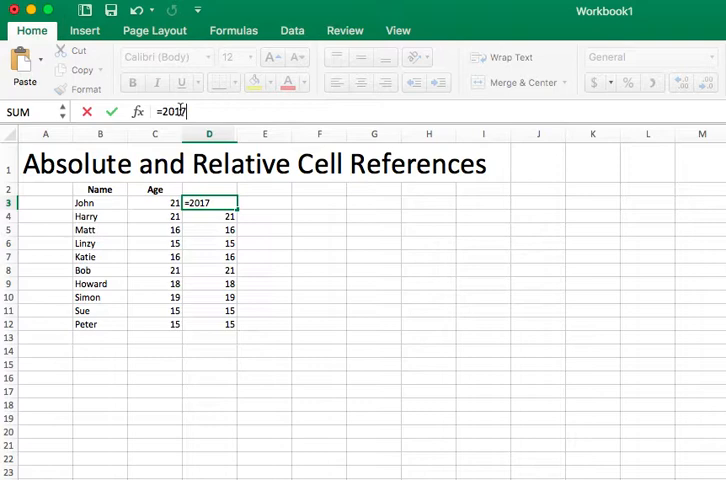
pyautogui.click(154, 202)
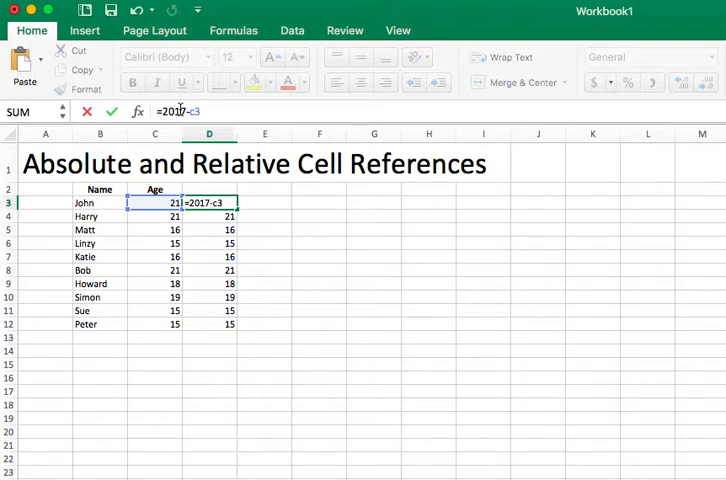
pyautogui.press('Return')
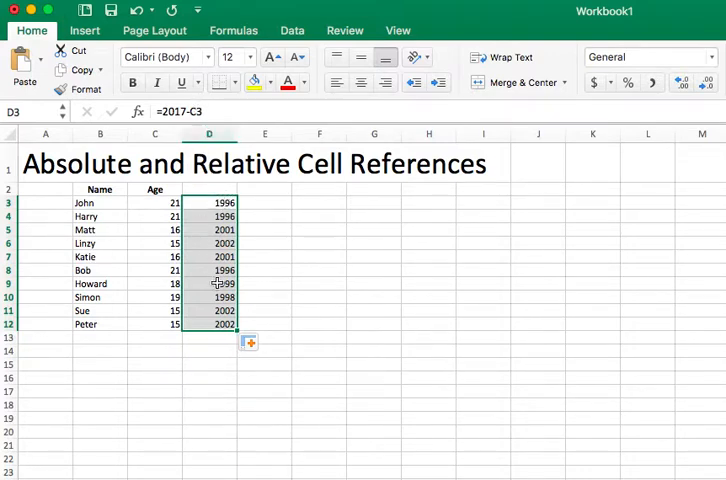
pyautogui.moveTo(52, 352)
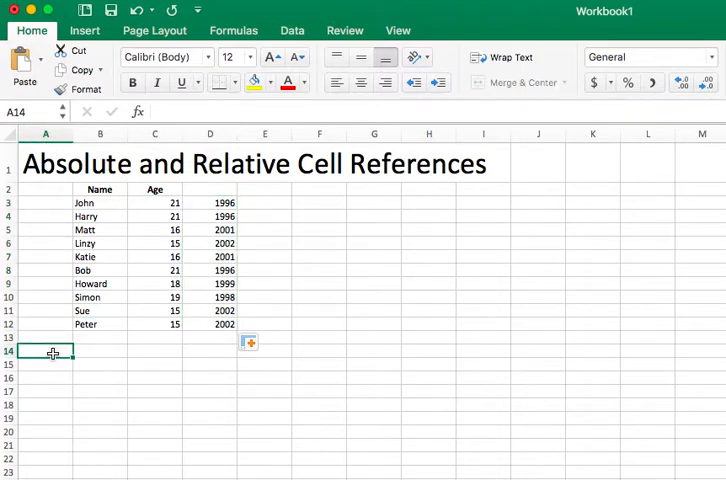
# Step: Enter the label Year: in A14 and the value 2017 beside it in B14
pyautogui.write('Year:')
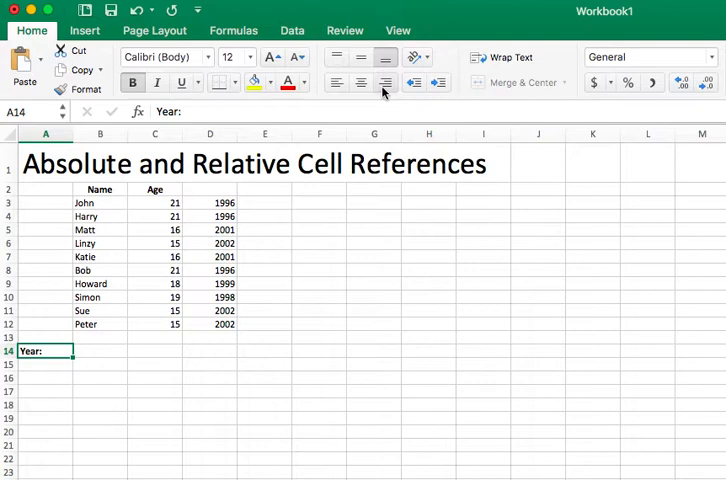
pyautogui.click(100, 352)
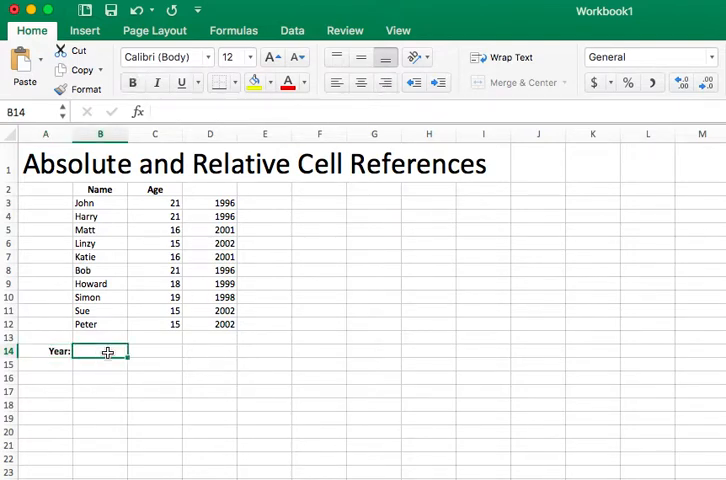
pyautogui.write('10')
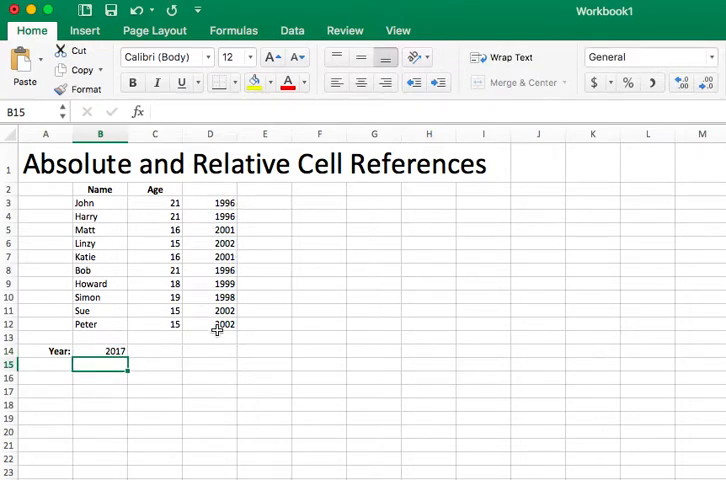
pyautogui.click(98, 350)
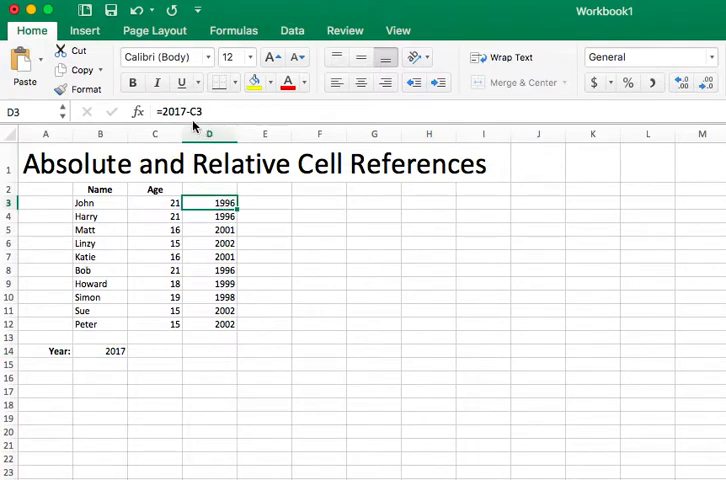
# Step: Replace 2017 in D3's formula with the Year cell so it reads =B14-C3
pyautogui.doubleClick(210, 202)
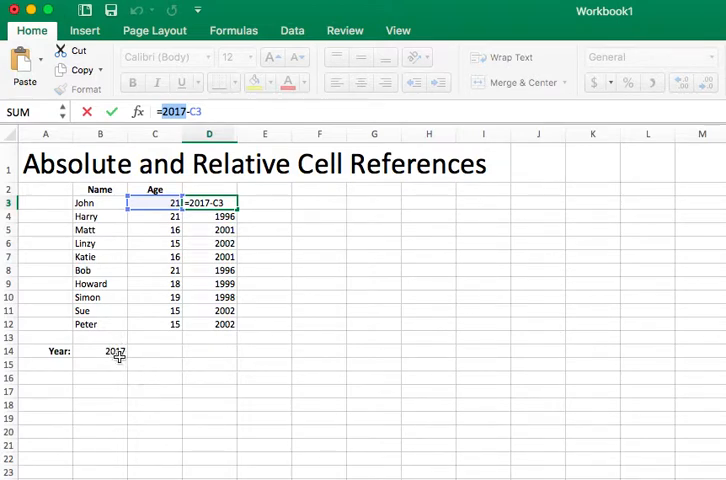
pyautogui.moveTo(204, 236)
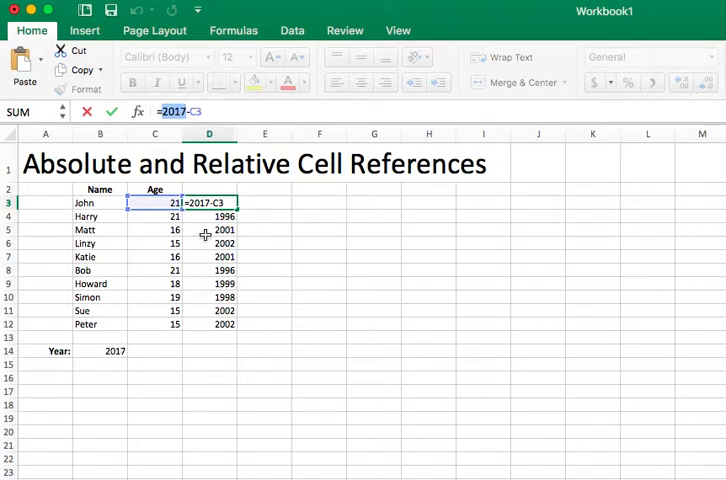
pyautogui.click(108, 352)
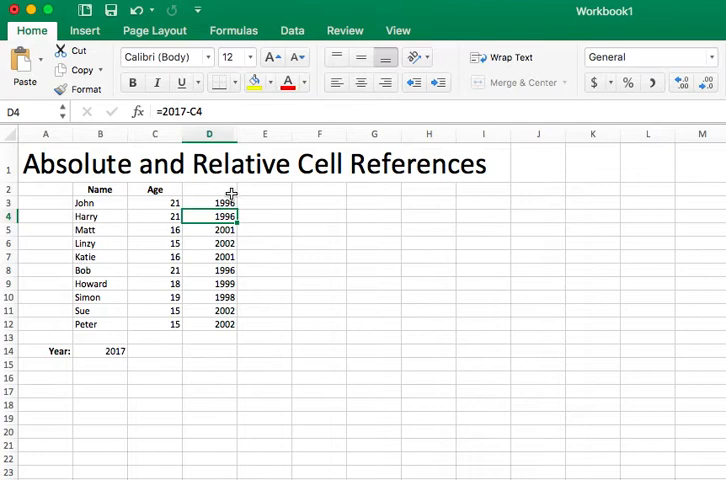
pyautogui.click(210, 204)
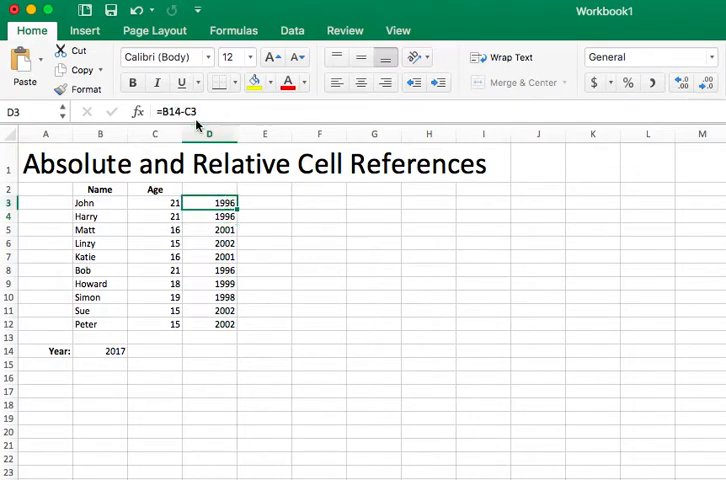
pyautogui.moveTo(148, 226)
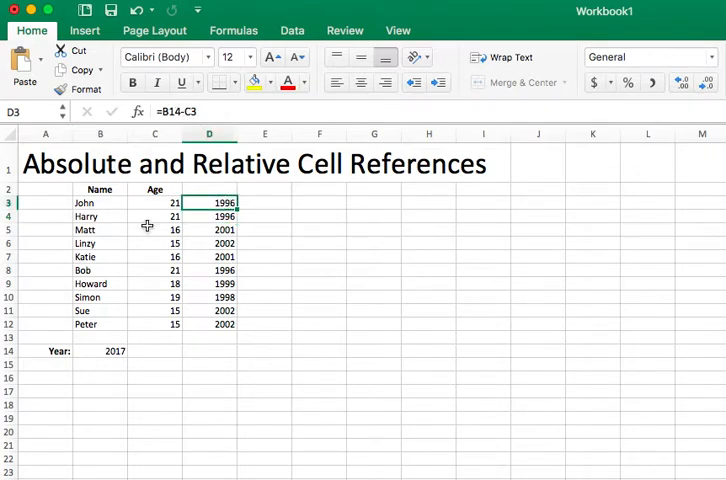
pyautogui.moveTo(168, 204)
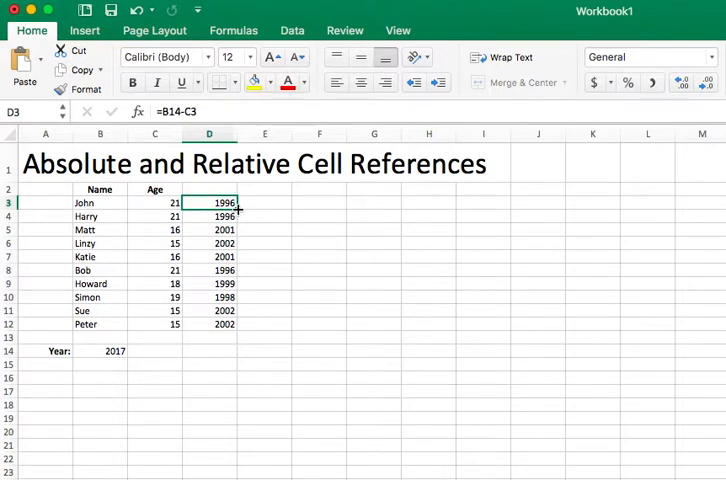
# Step: Fill =B14-C3 down to D12, yielding wrong birth years from shifted references like =B16-C5
pyautogui.moveTo(238, 208); pyautogui.dragTo(238, 324)
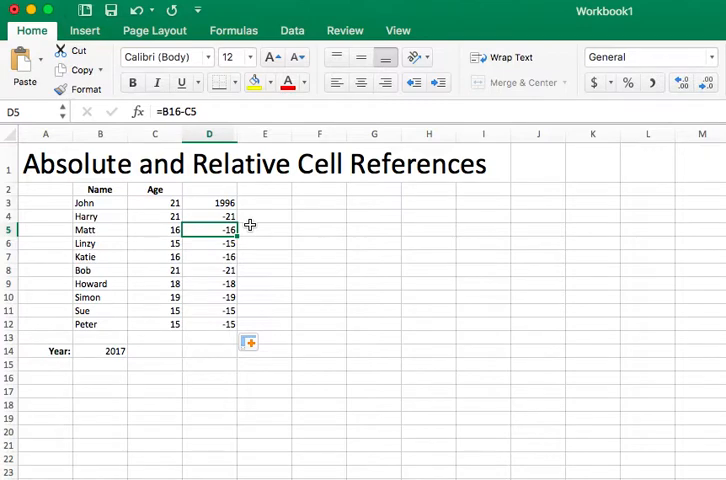
pyautogui.click(210, 202)
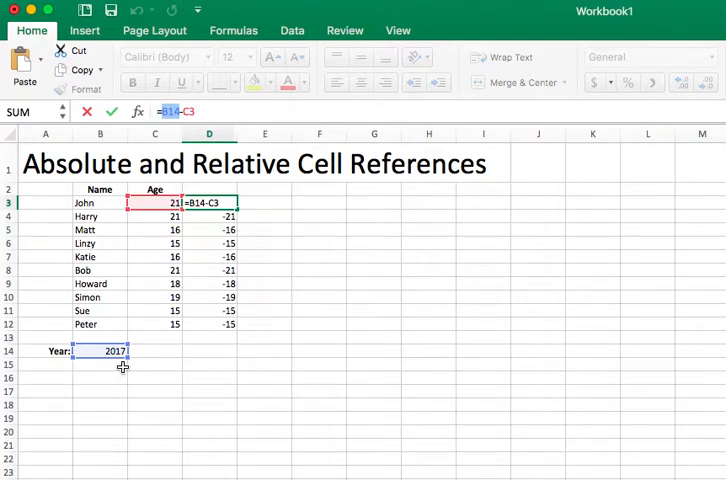
pyautogui.click(210, 216)
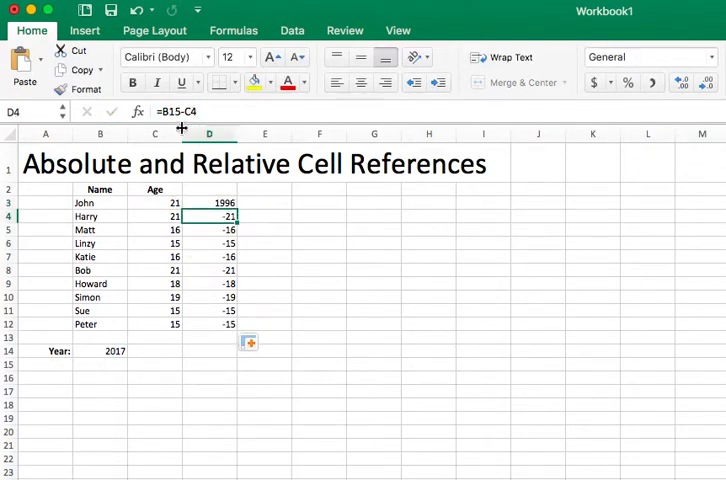
pyautogui.click(210, 230)
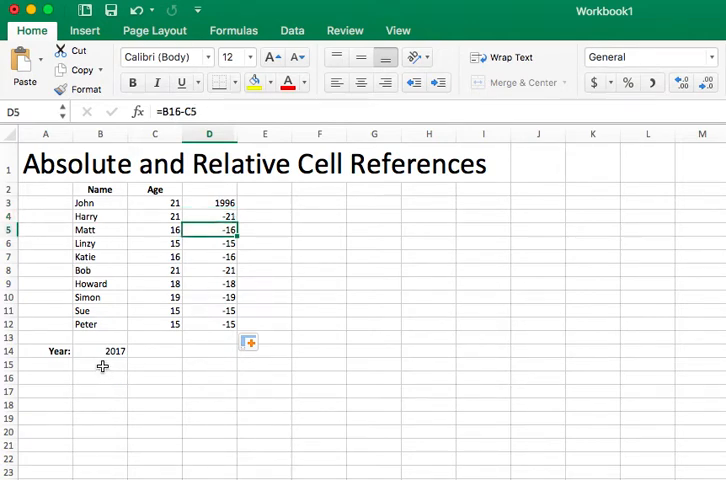
pyautogui.click(98, 378)
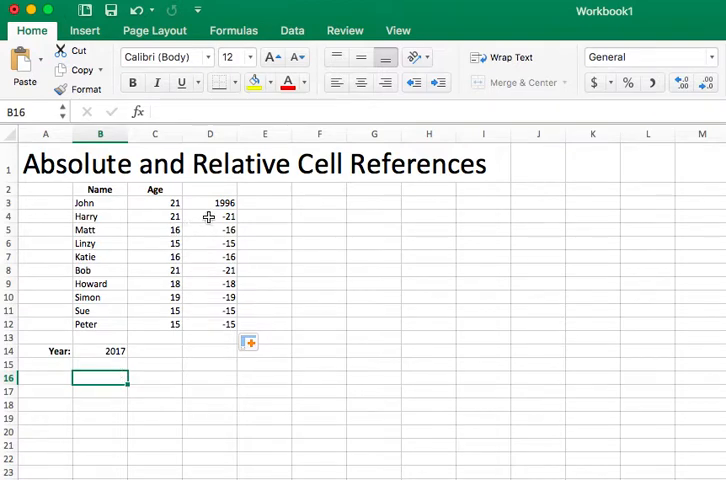
pyautogui.moveTo(212, 216)
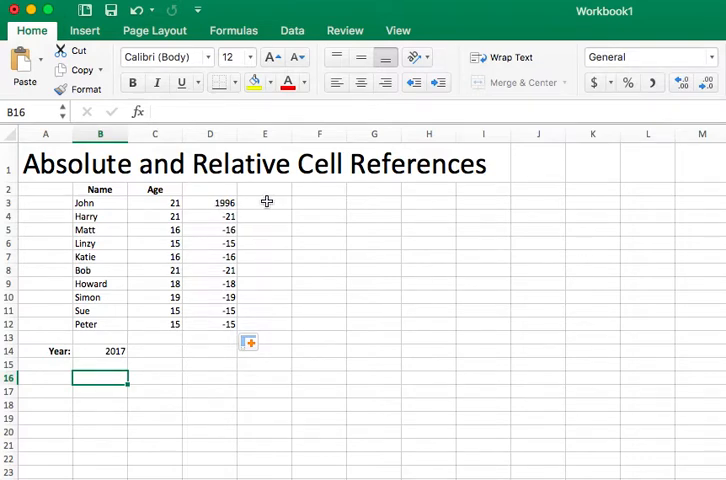
pyautogui.click(264, 202)
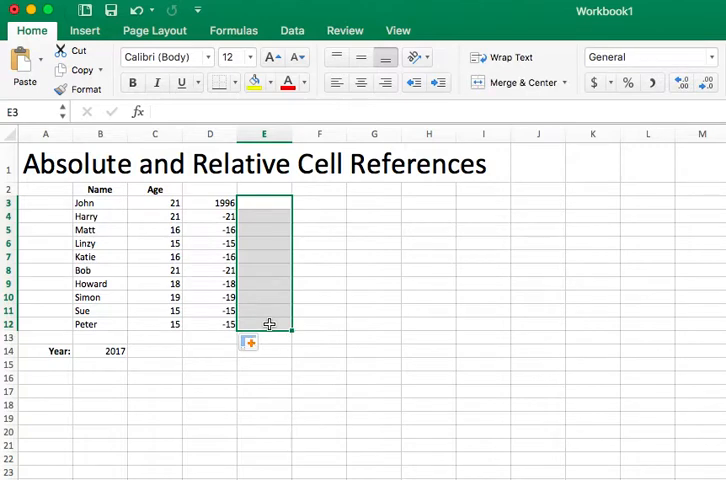
pyautogui.moveTo(216, 204)
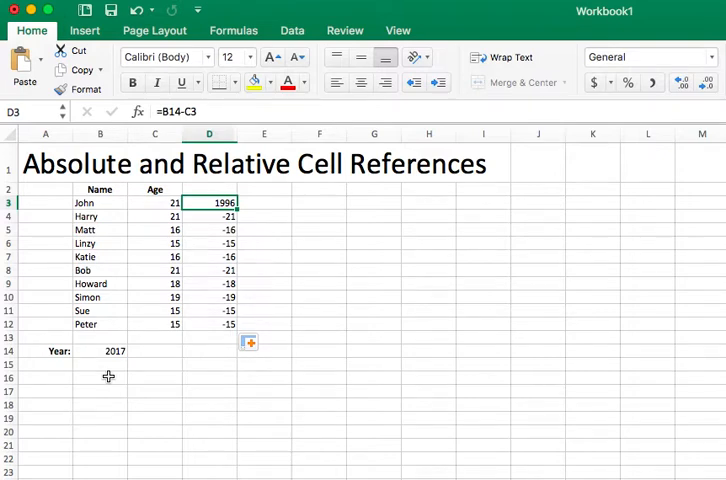
# Step: Edit D3 so the year reference is absolute, giving =$B$14-C3
pyautogui.doubleClick(210, 202)
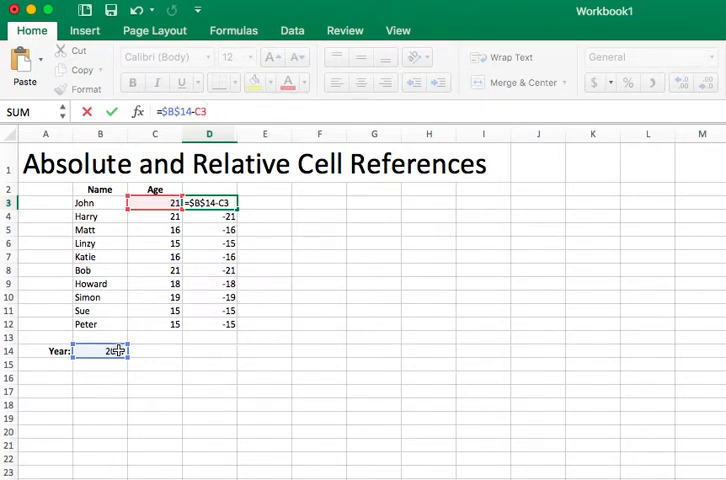
pyautogui.write('2050')
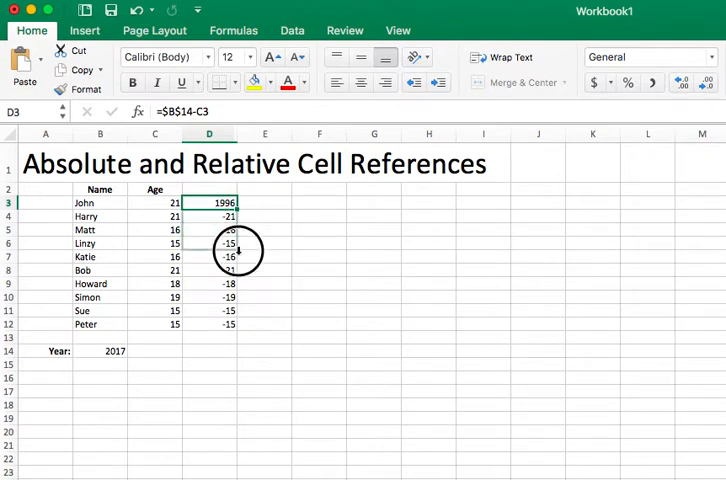
# Step: Fill the =$B$14-C3 formula from D3 down through D12
pyautogui.moveTo(210, 204); pyautogui.dragTo(210, 324)
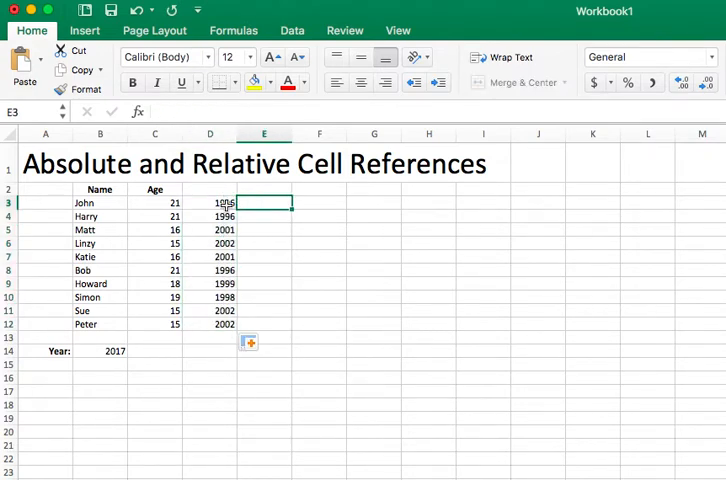
# Step: Verify D3, D4, D5 and D12 each still reference $B$14 with row-shifted ages
pyautogui.click(210, 202)
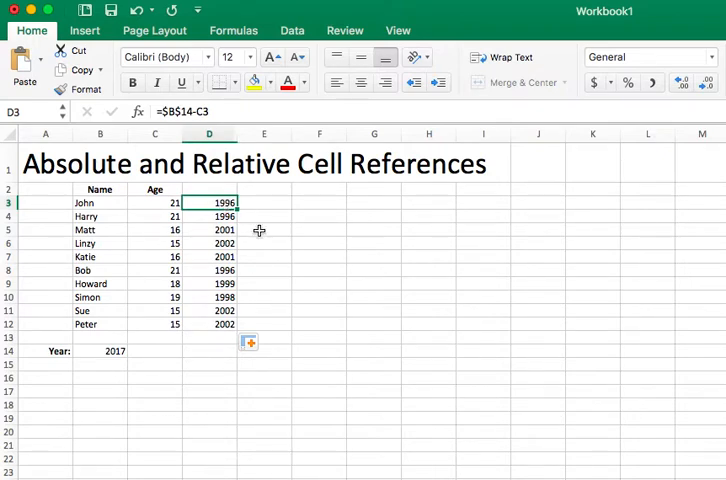
pyautogui.click(210, 216)
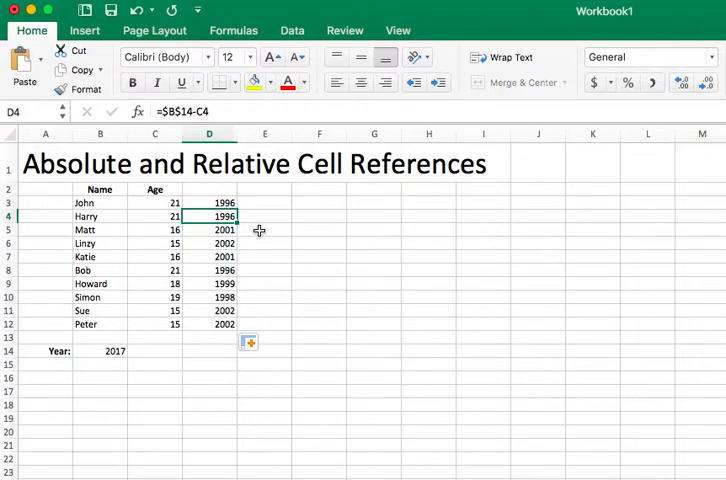
pyautogui.click(210, 230)
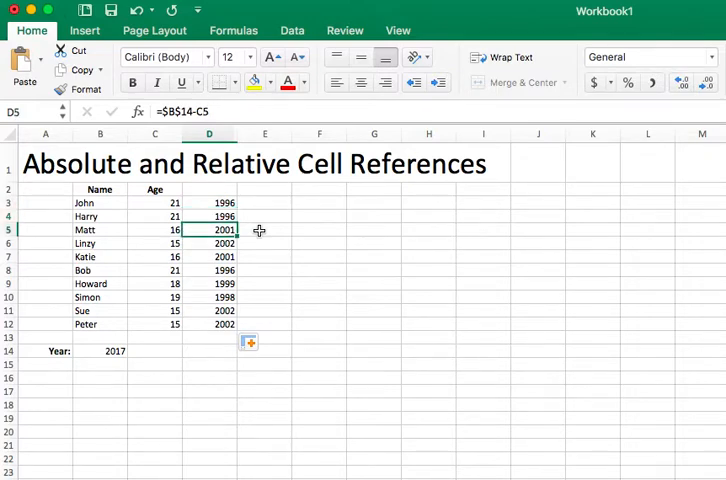
pyautogui.click(210, 284)
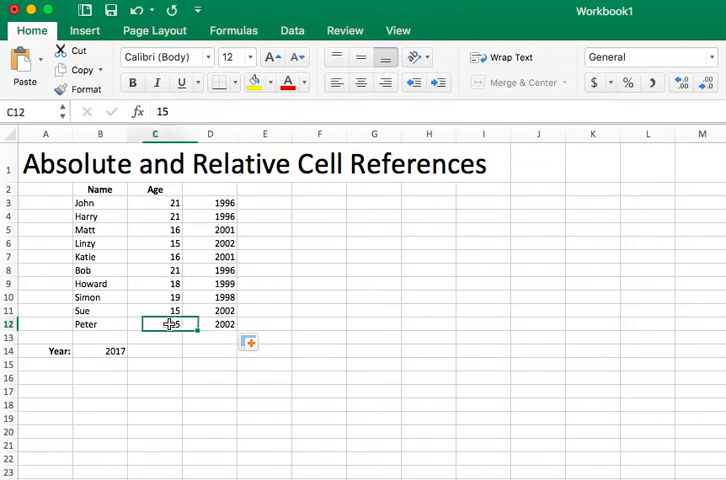
pyautogui.click(210, 324)
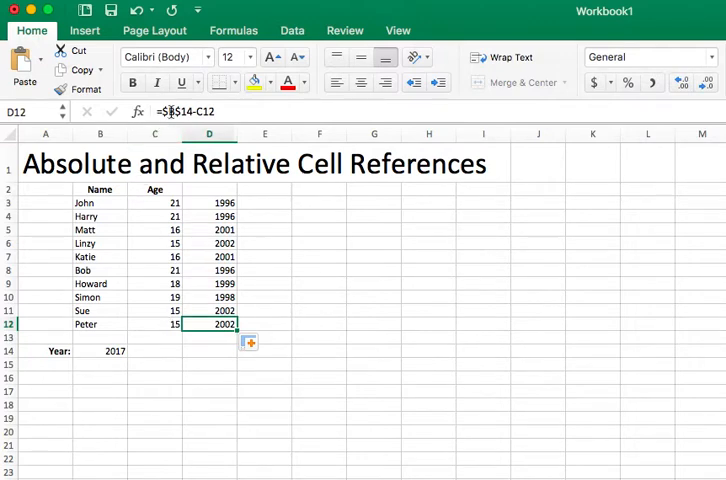
pyautogui.click(210, 204)
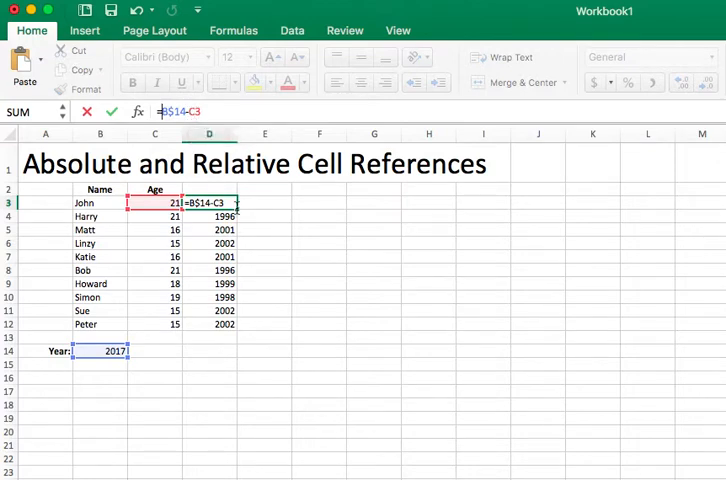
pyautogui.moveTo(304, 212)
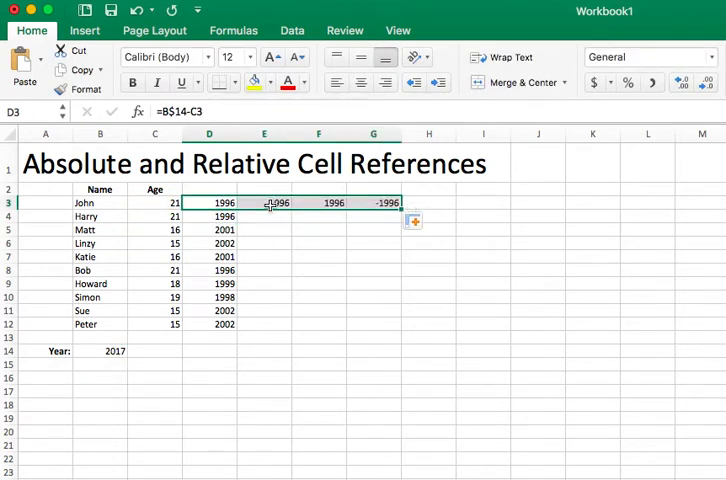
pyautogui.click(264, 202)
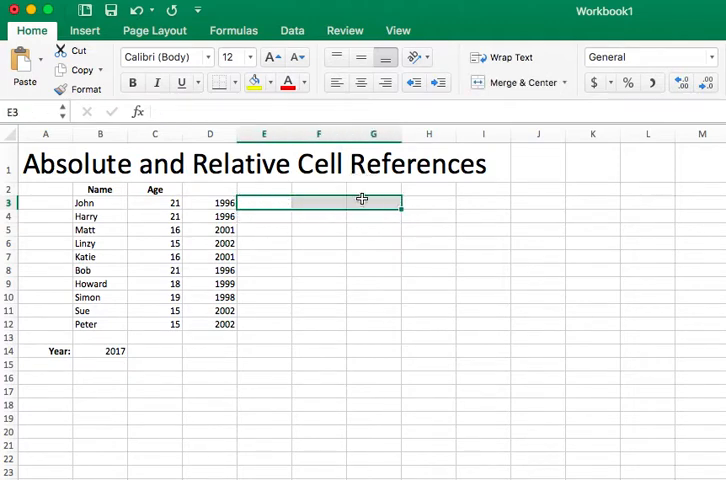
pyautogui.click(210, 204)
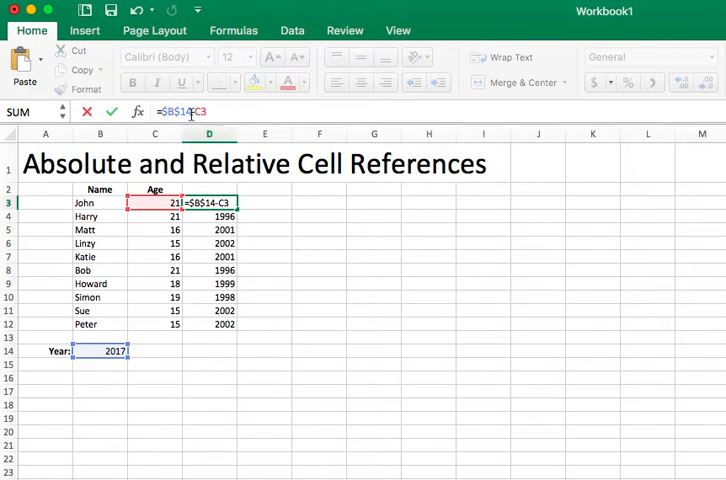
pyautogui.moveTo(188, 112)
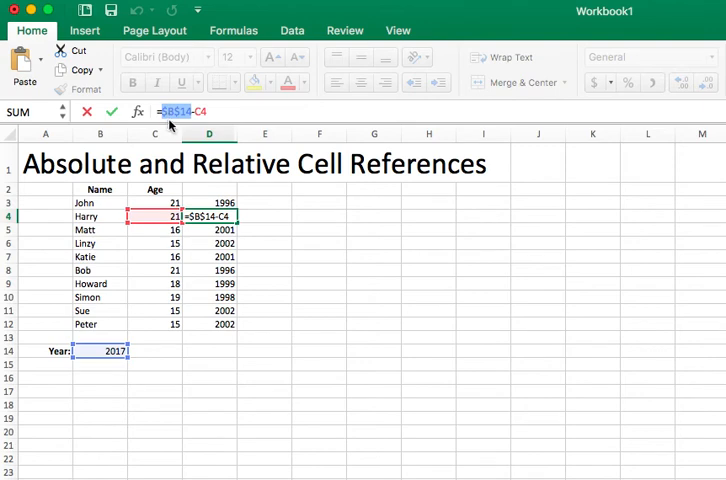
pyautogui.moveTo(186, 126)
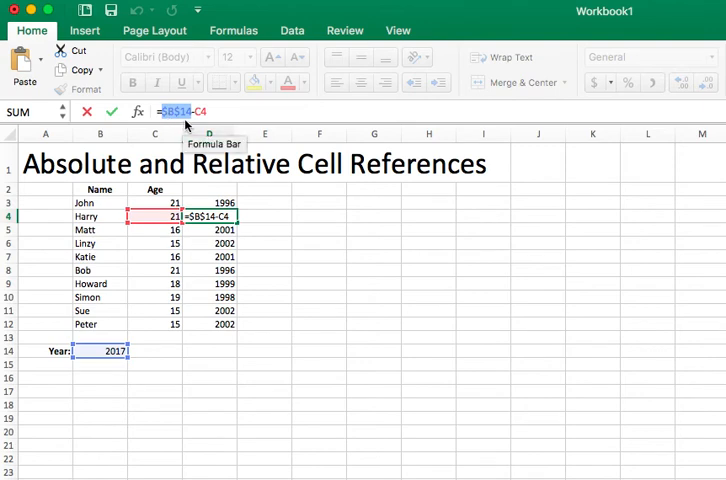